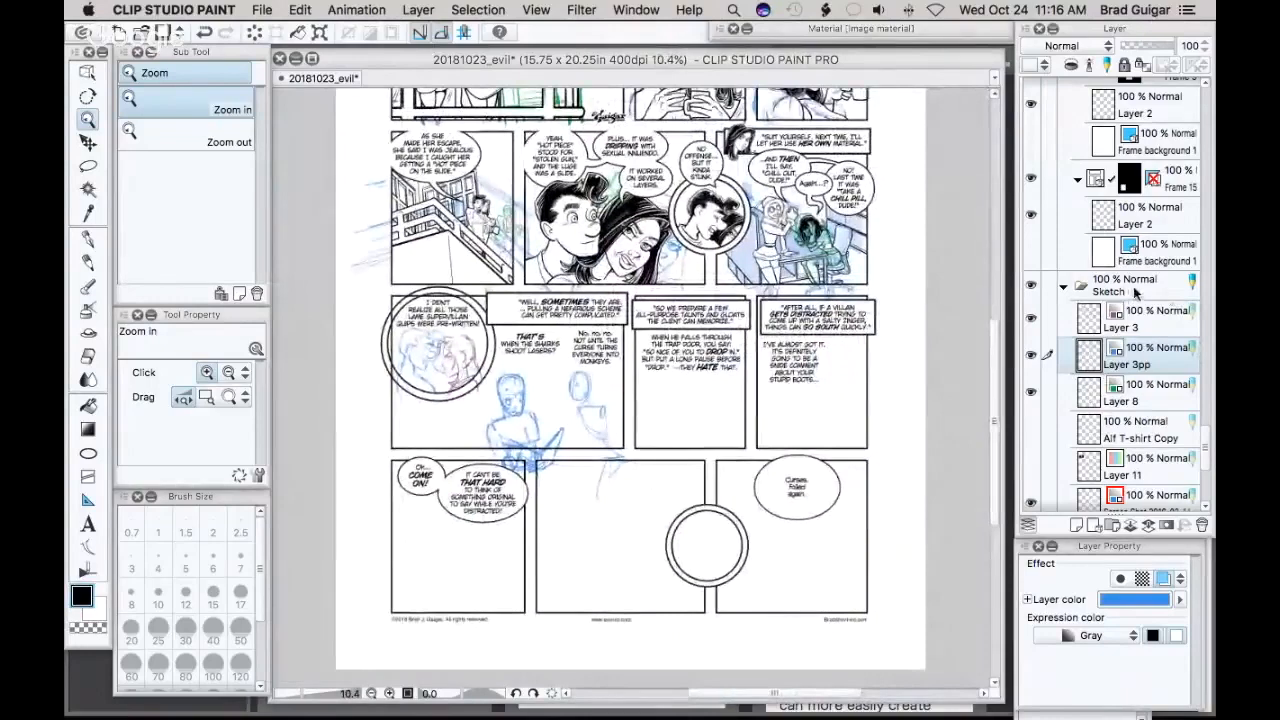
# - Zoom in on the circular second-row panel showing the blue and purple sketched faces
pyautogui.scroll(-3)
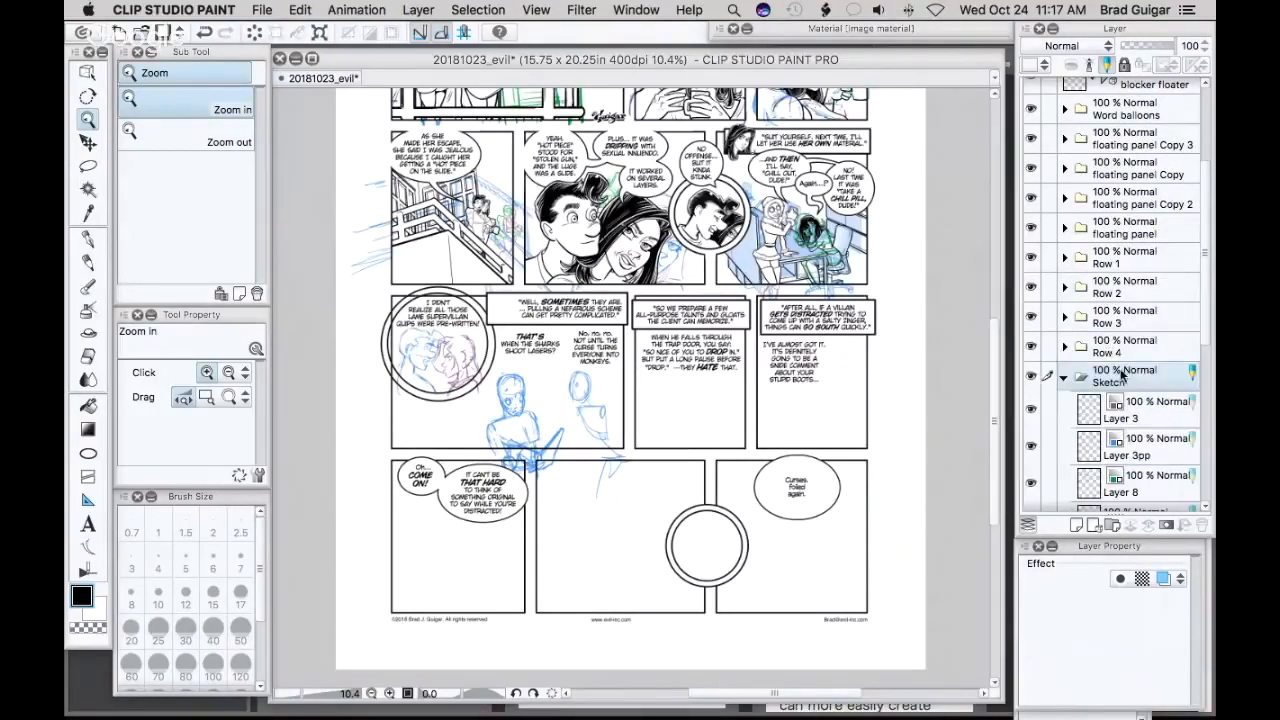
pyautogui.moveTo(1190, 388)
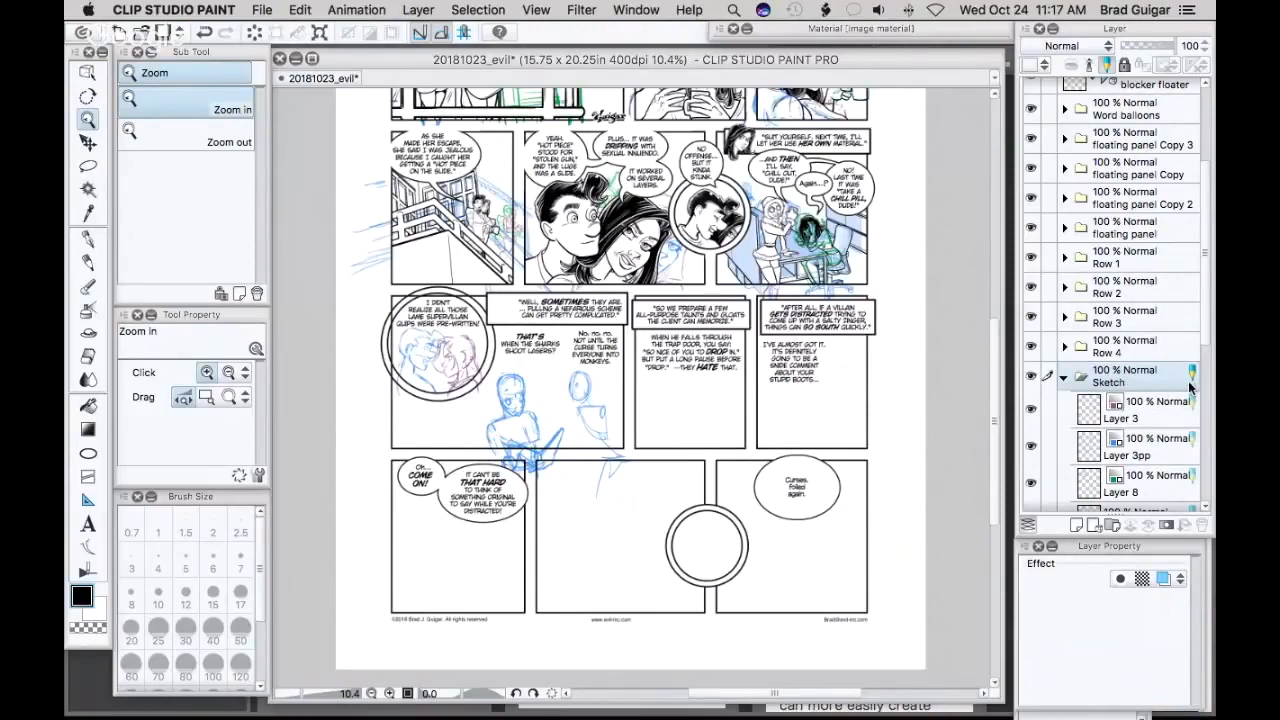
pyautogui.rightClick(1130, 390)
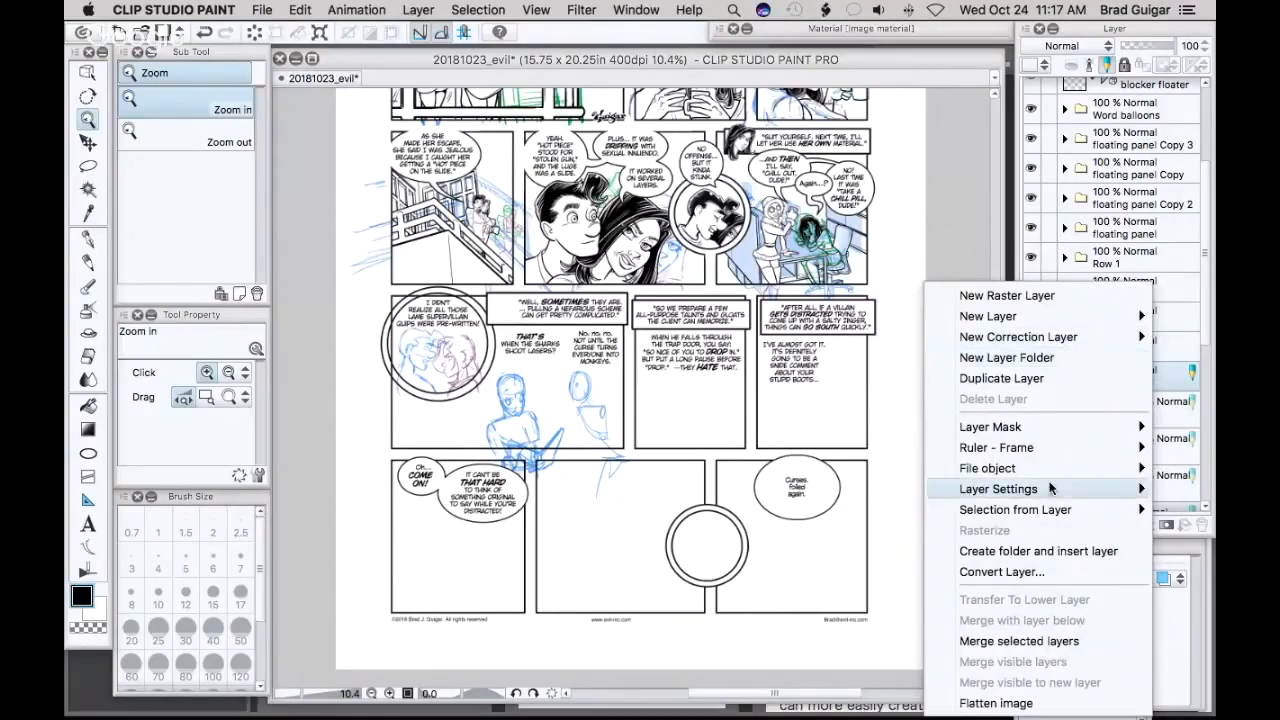
pyautogui.click(998, 488)
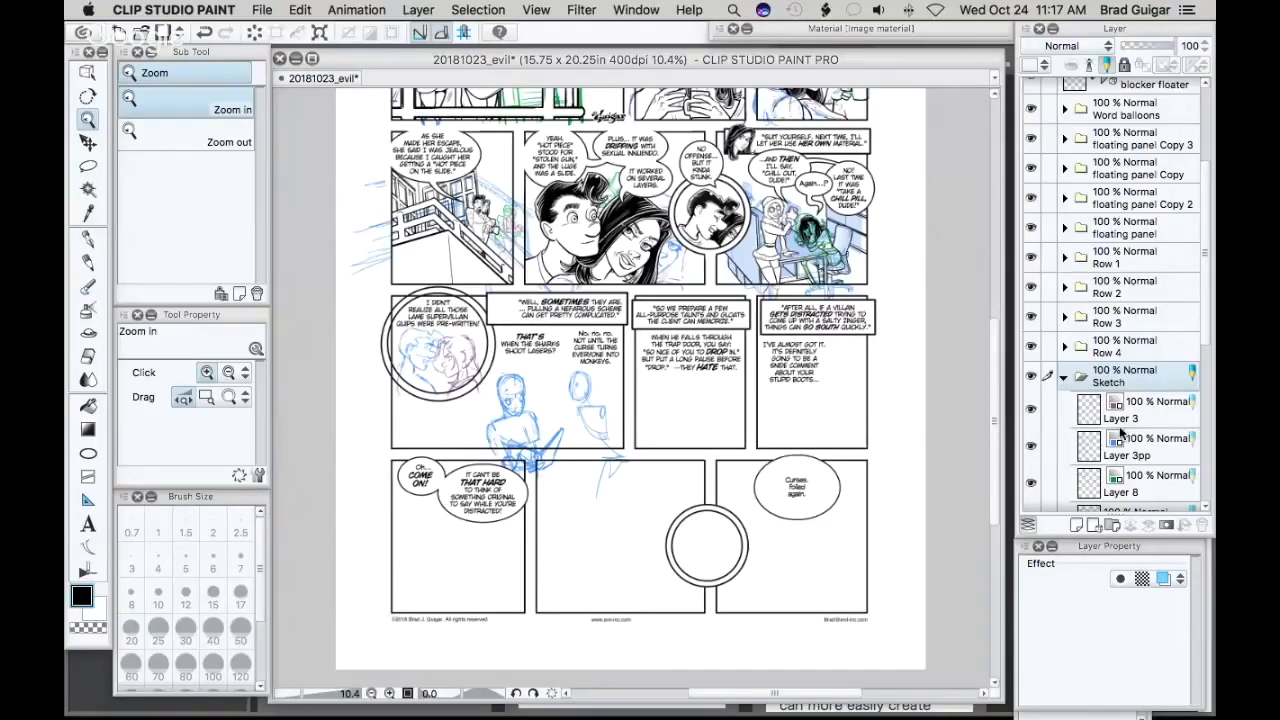
pyautogui.scroll(-3)
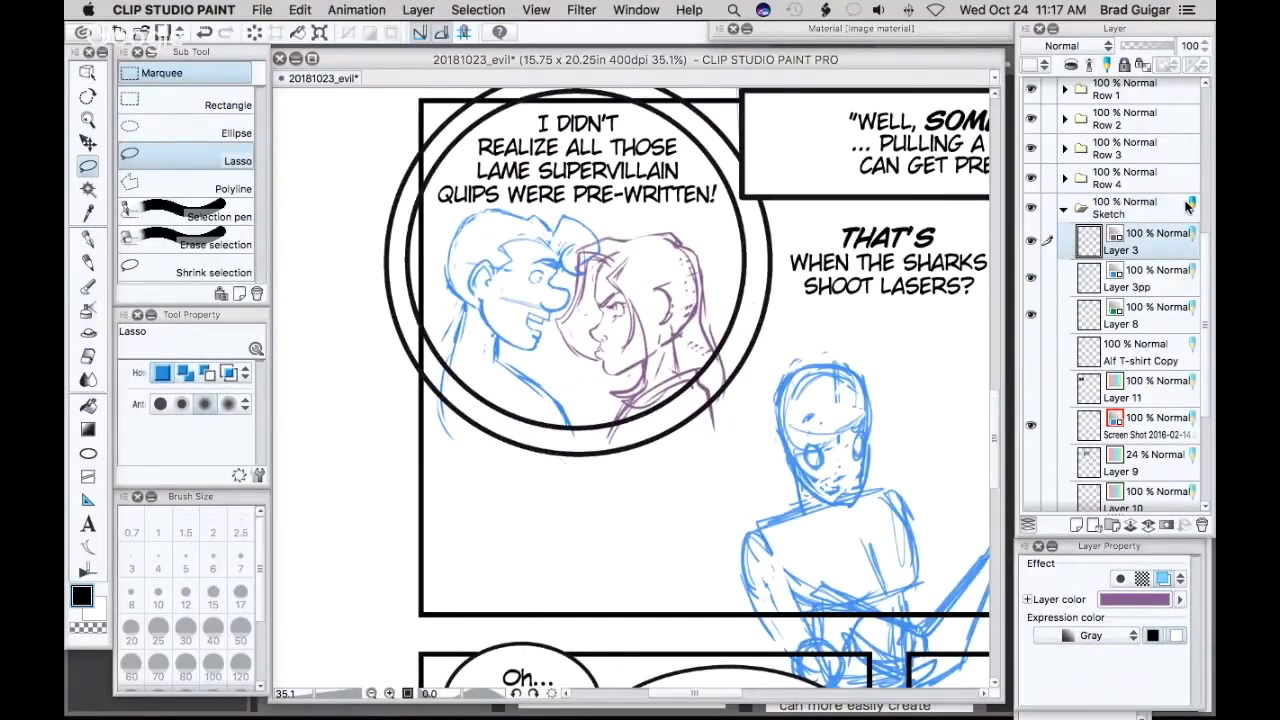
# - Create empty raster Layer 19 above the Sketch folder's top layer
pyautogui.click(87, 73)
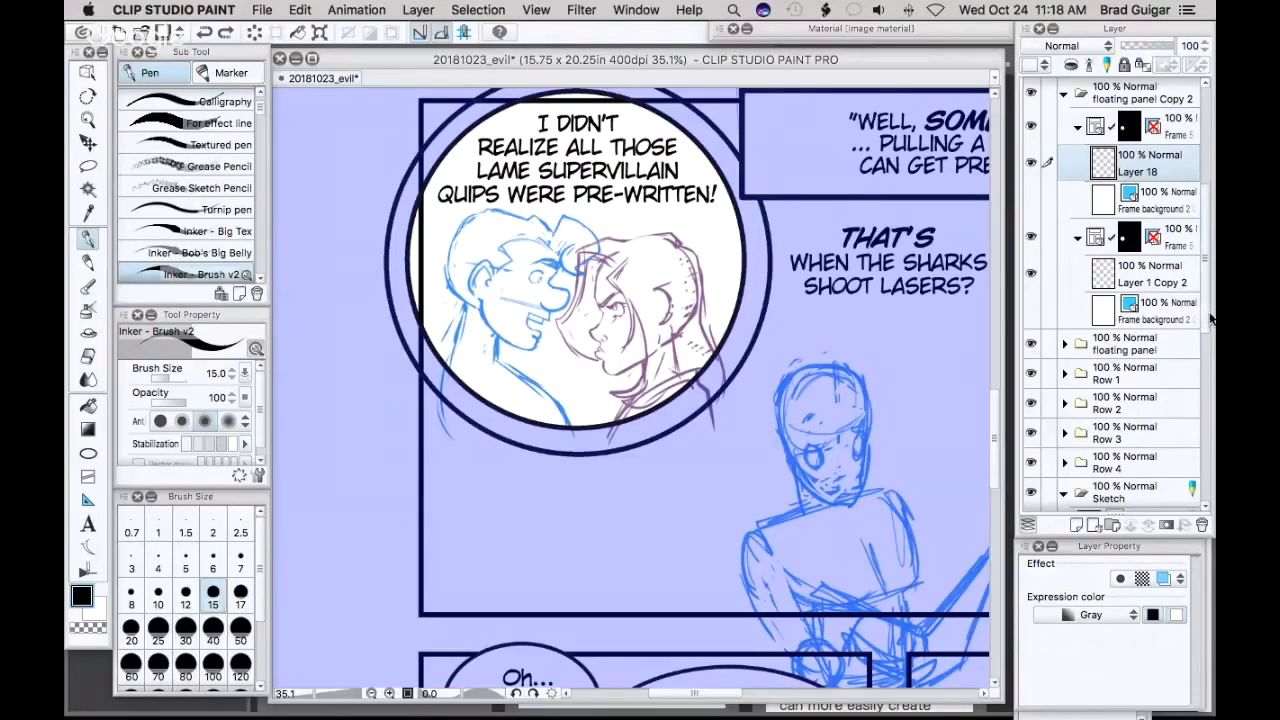
pyautogui.scroll(-3)
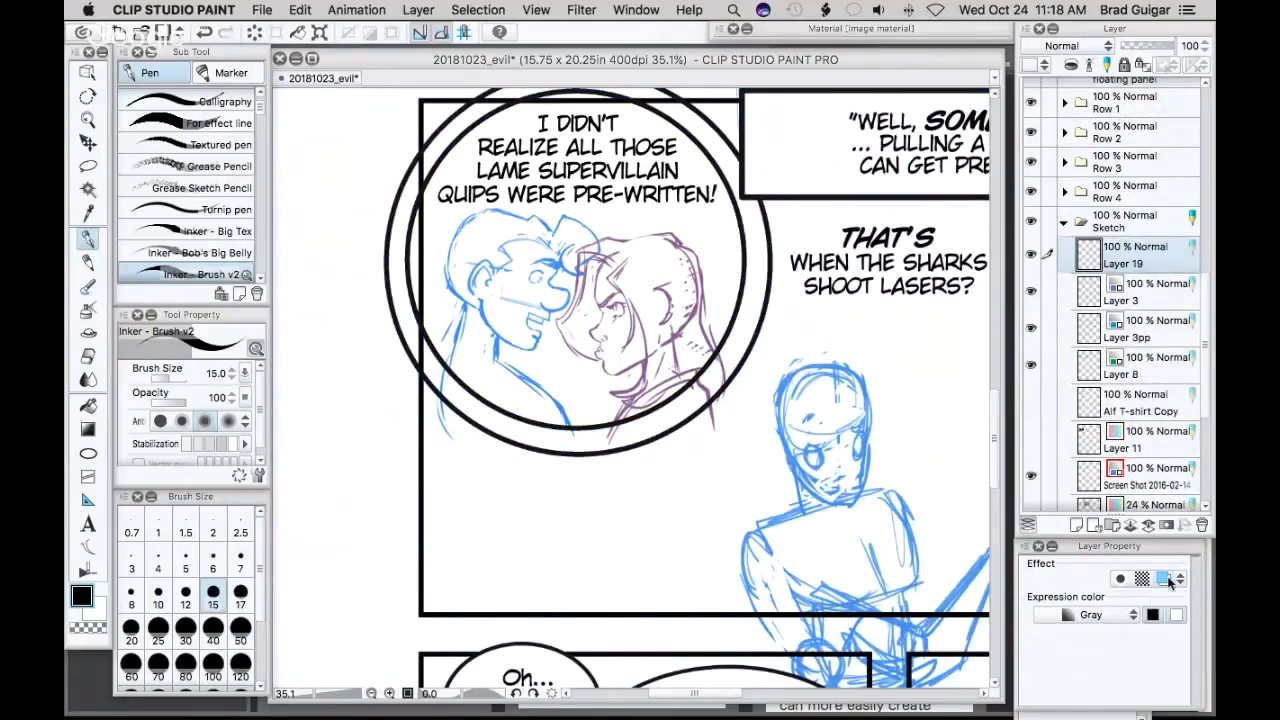
# - Set Layer 19's layer color to red and confirm it
pyautogui.click(1162, 578)
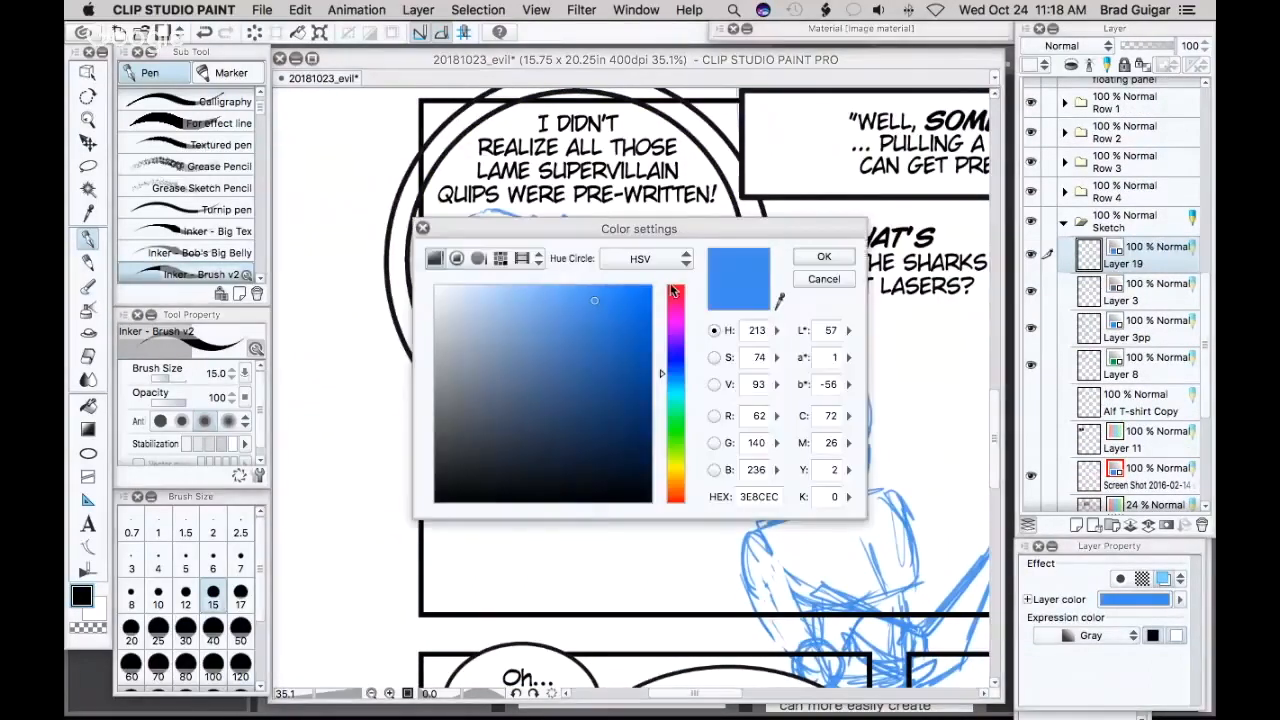
pyautogui.click(675, 290)
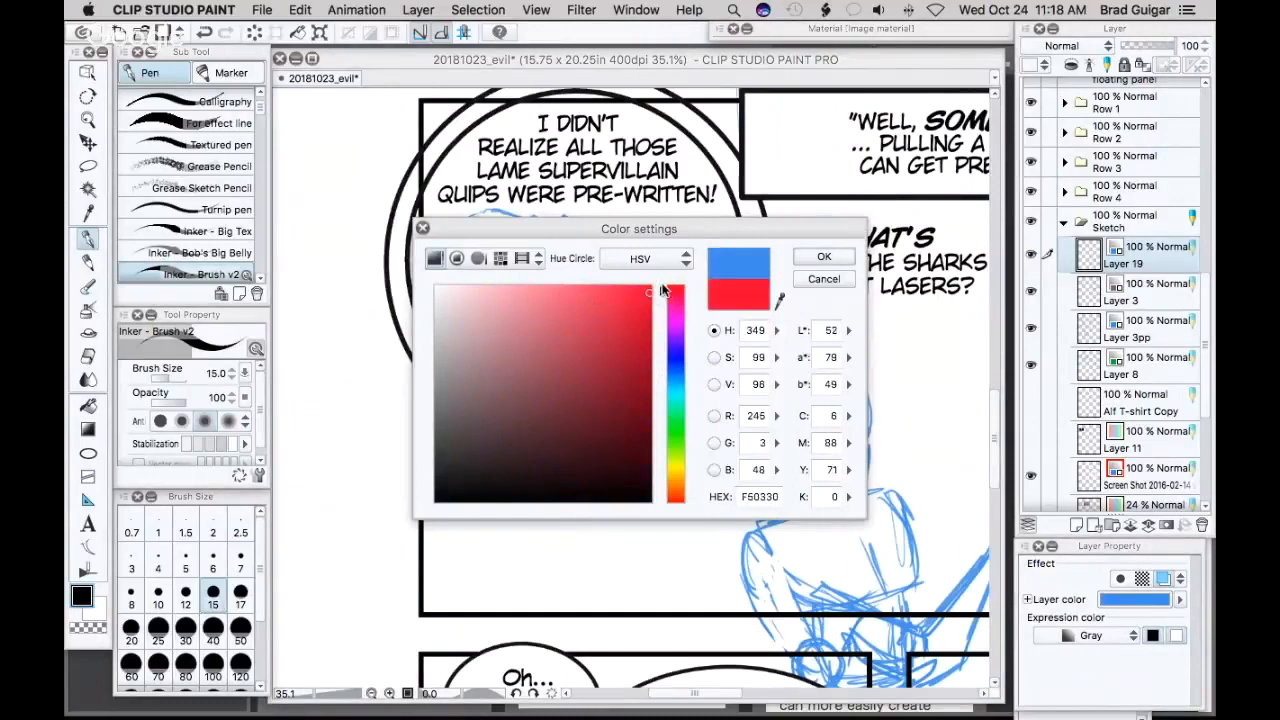
pyautogui.click(824, 256)
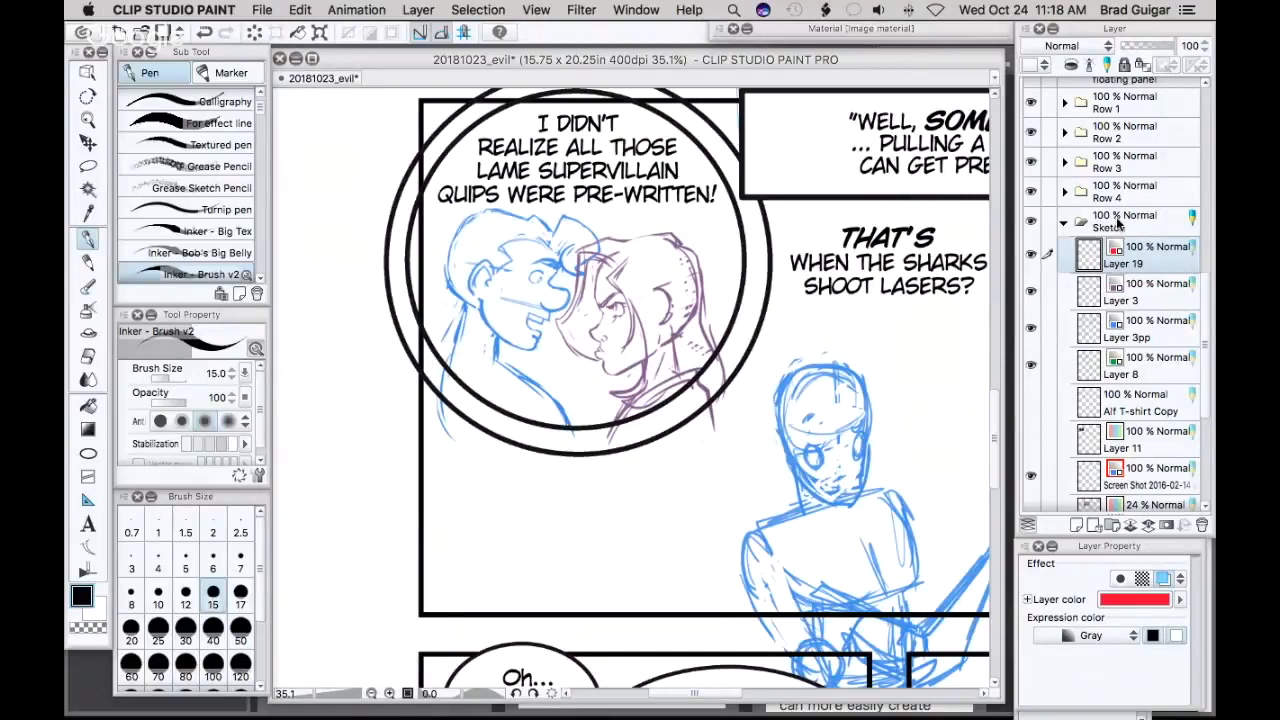
pyautogui.moveTo(1118, 226)
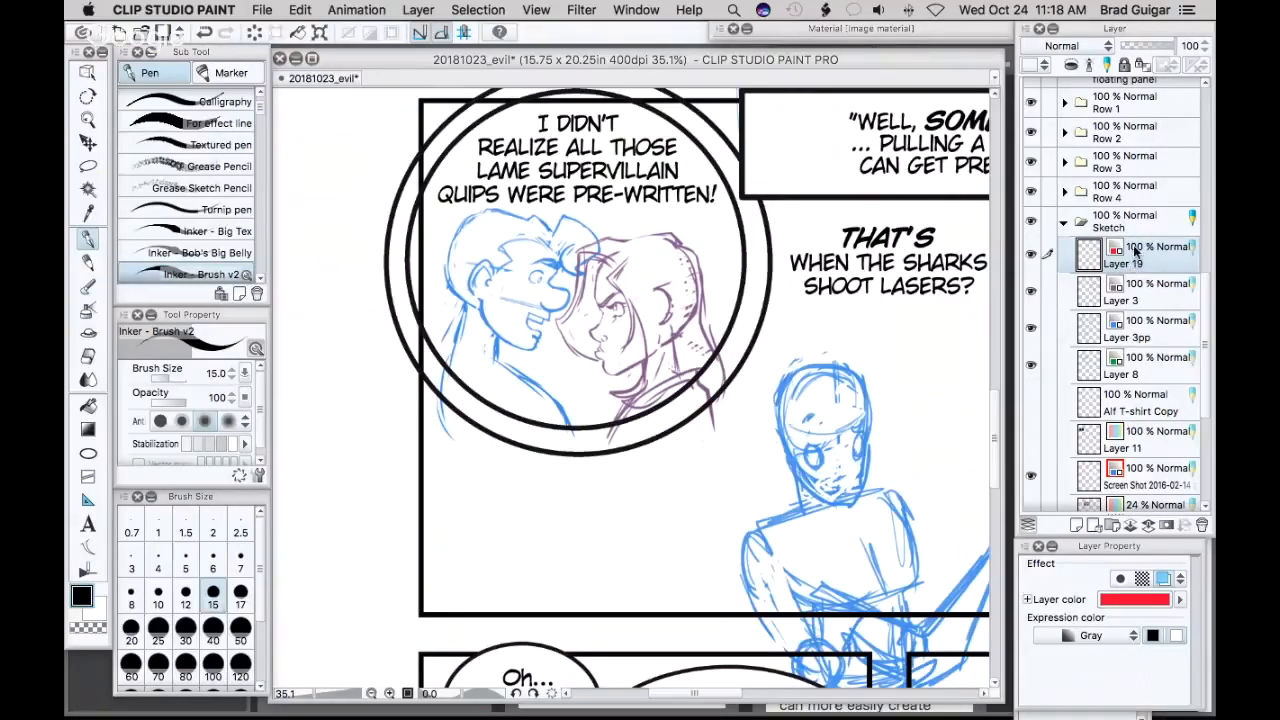
pyautogui.moveTo(1130, 245)
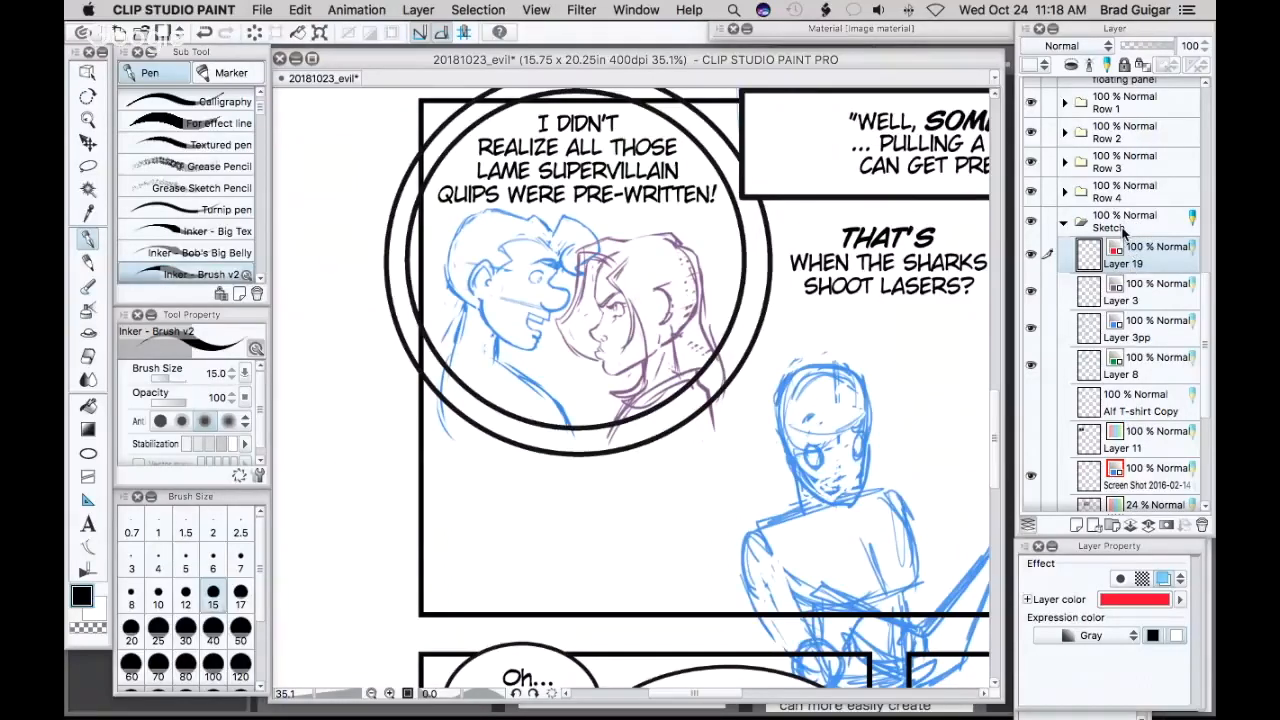
# - Open the File menu to reach Save Duplicate and its .psd (Photoshop Document) option
pyautogui.click(262, 10)
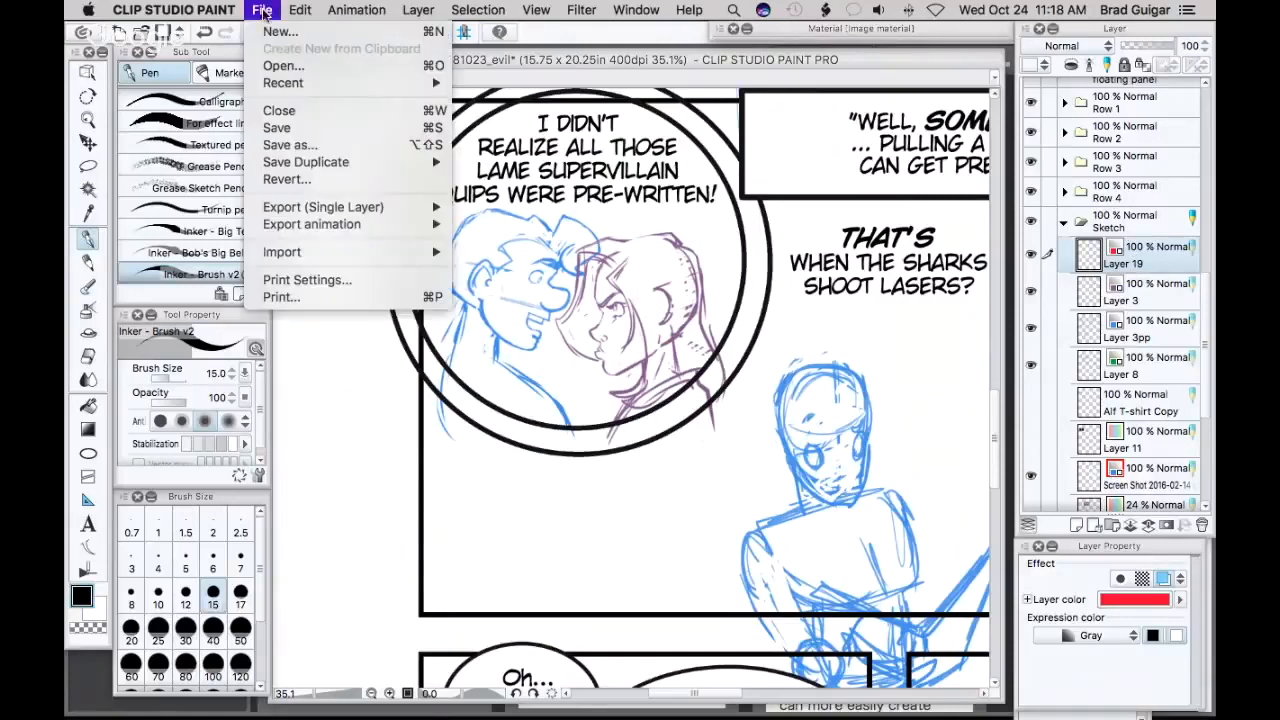
pyautogui.moveTo(305, 162)
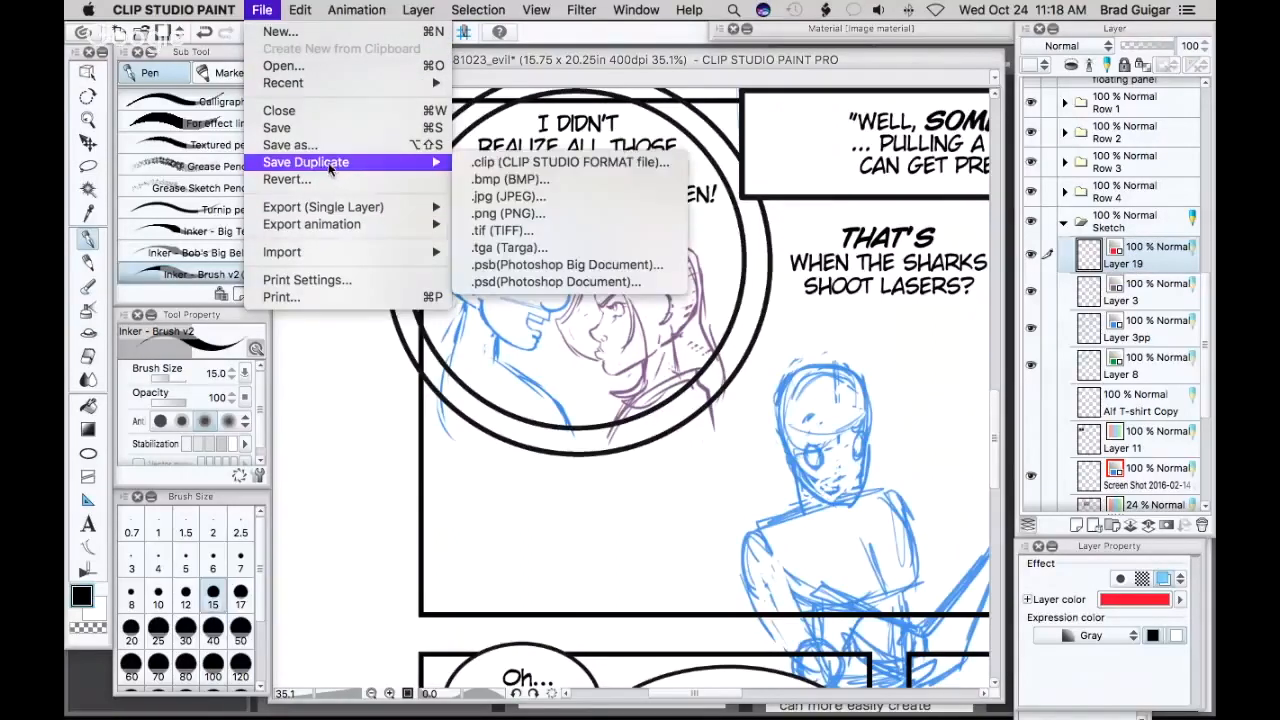
pyautogui.moveTo(556, 281)
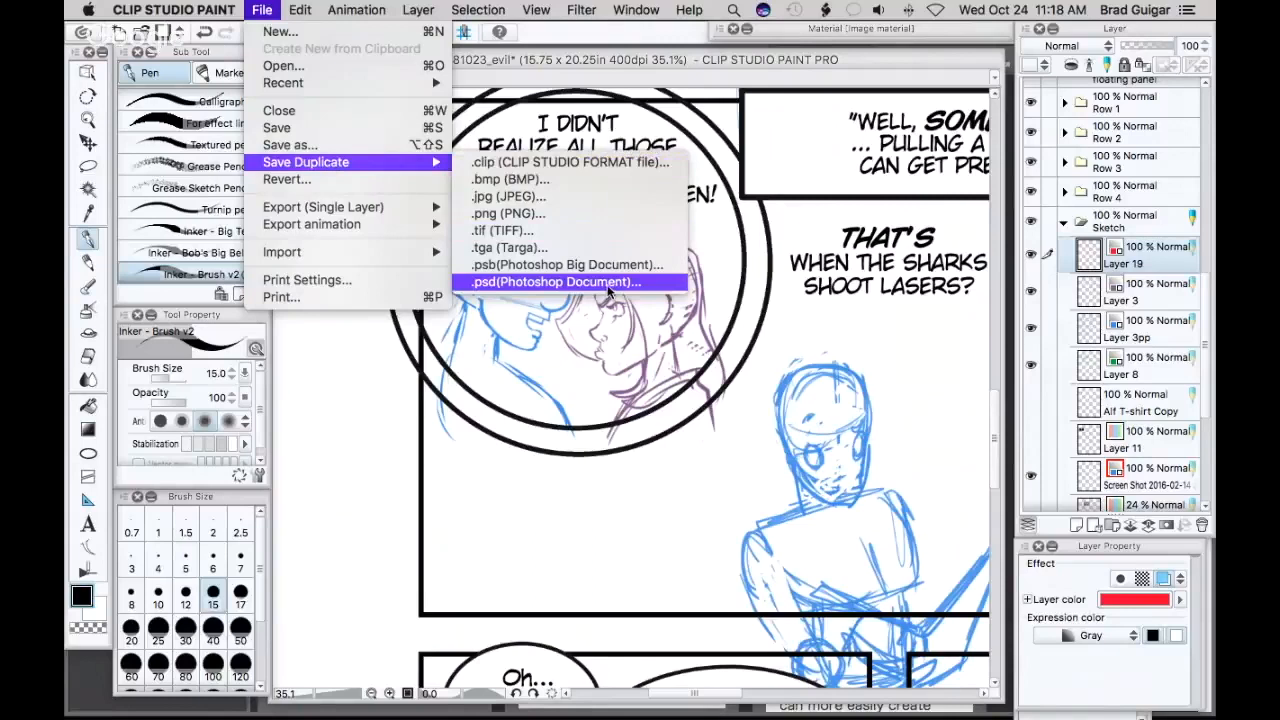
pyautogui.moveTo(605, 290)
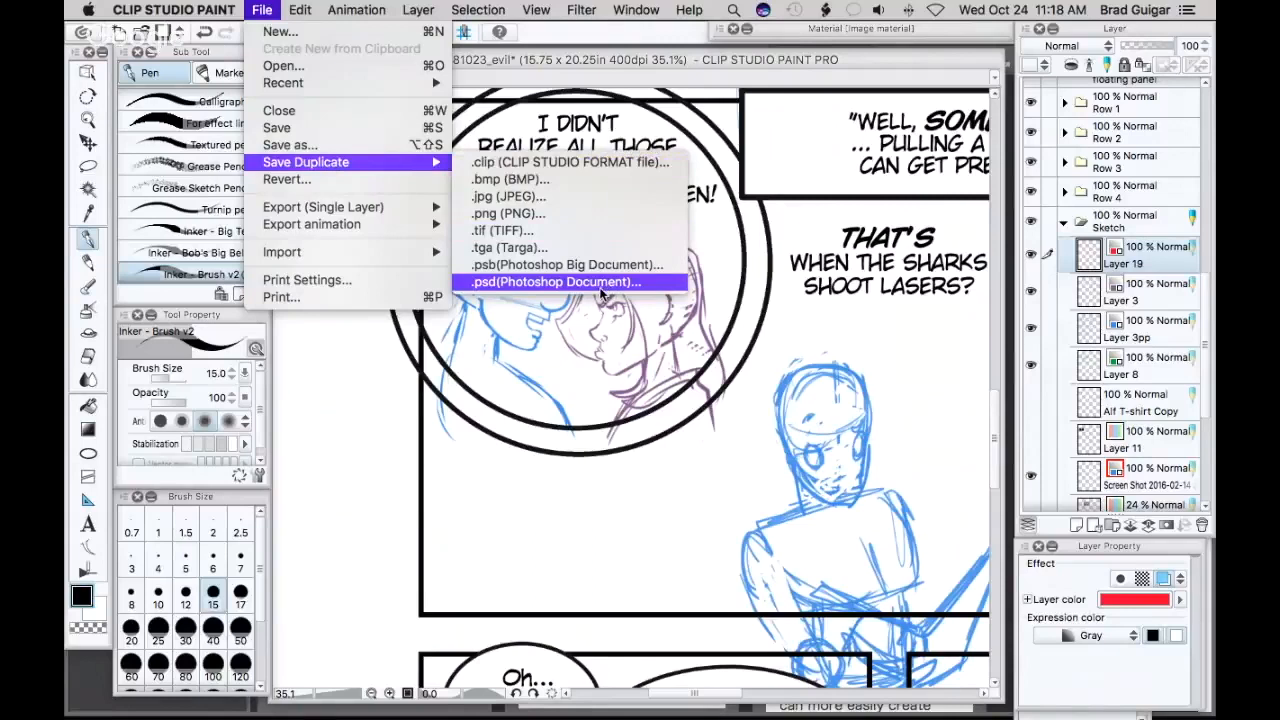
pyautogui.moveTo(600, 288)
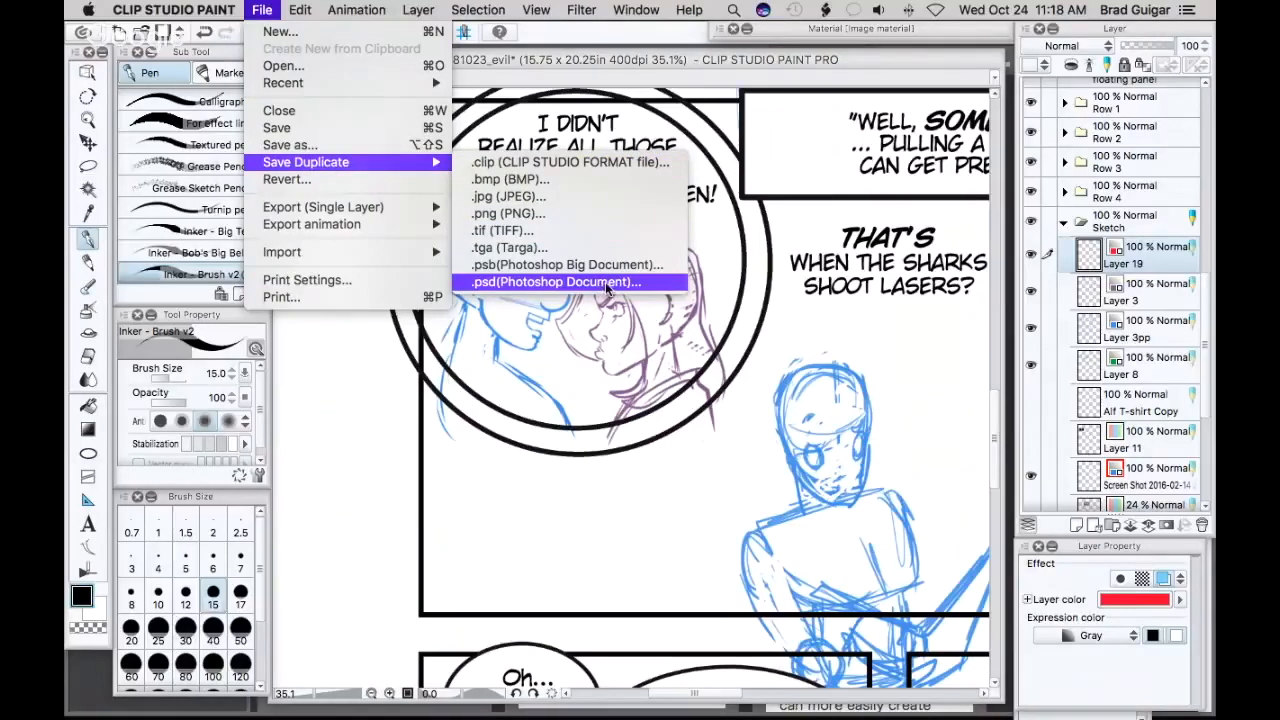
pyautogui.moveTo(1180, 228)
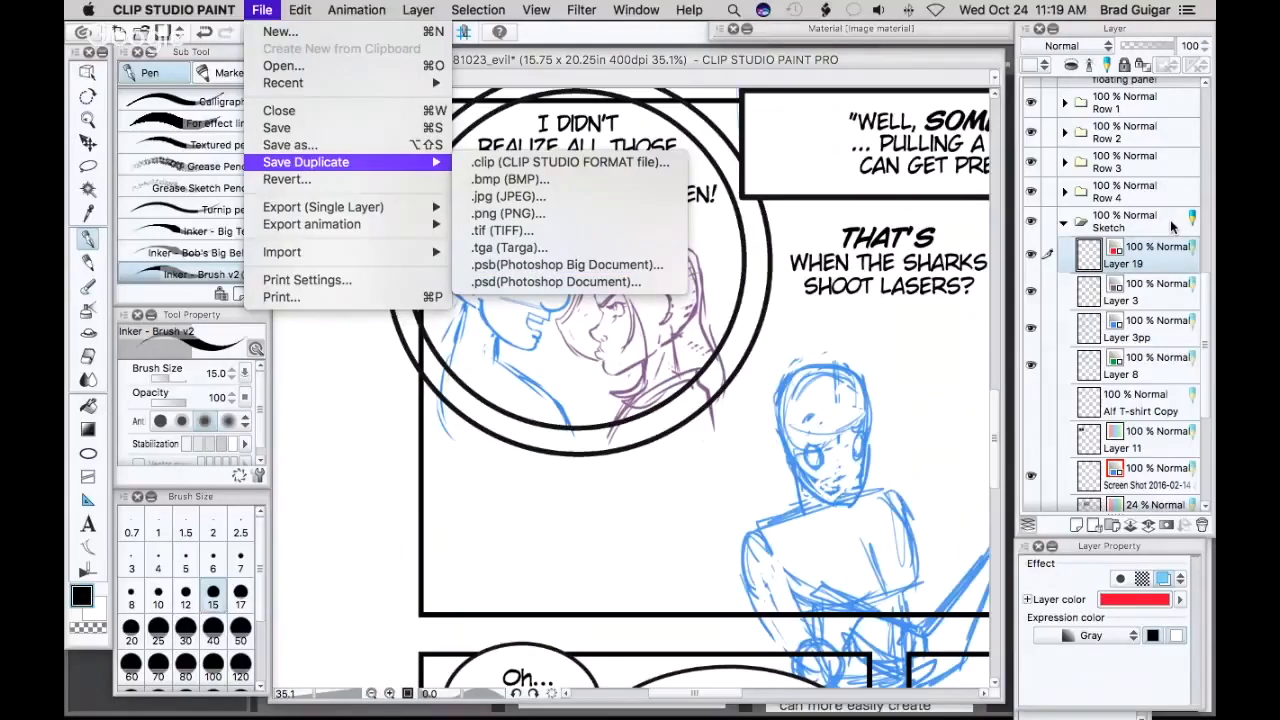
pyautogui.moveTo(285, 400)
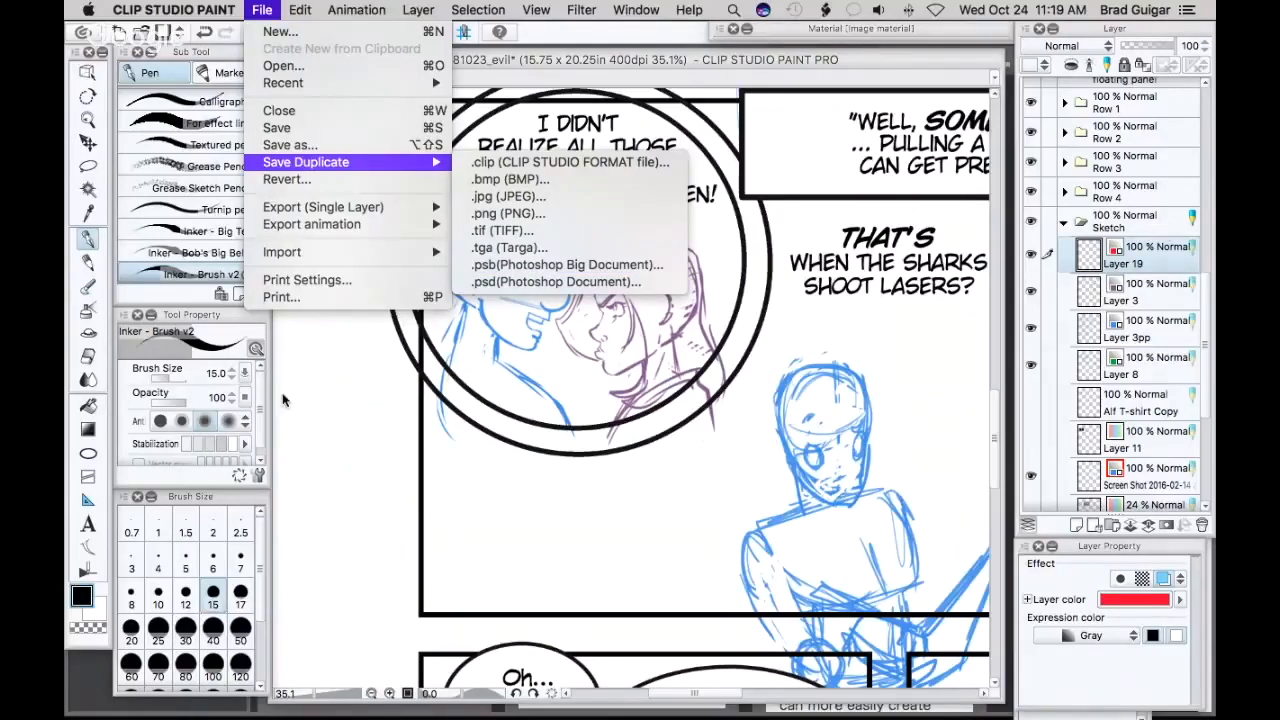